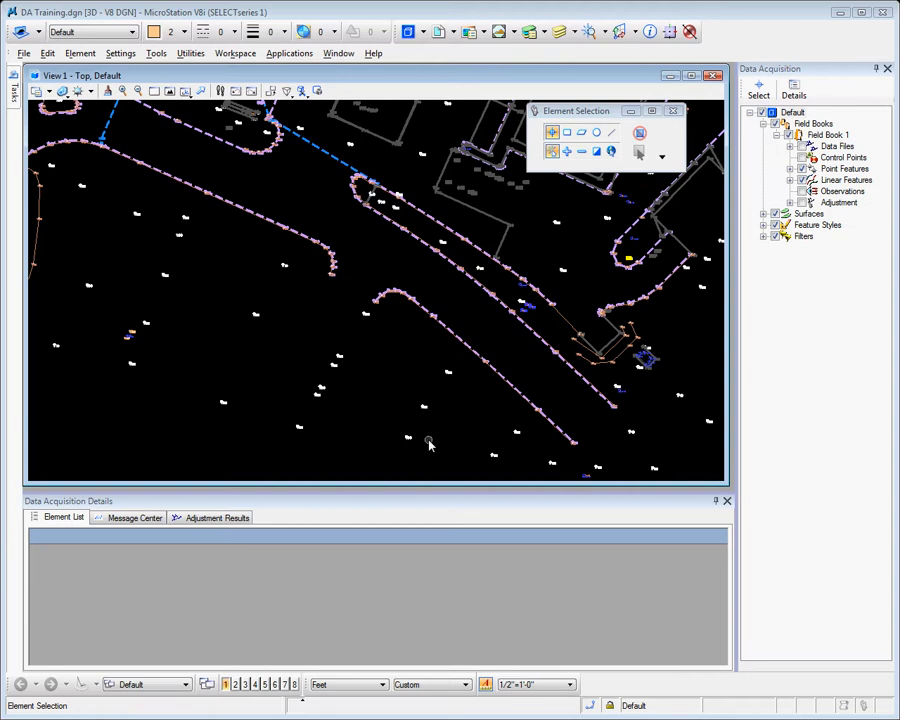
mouse_move(488, 377)
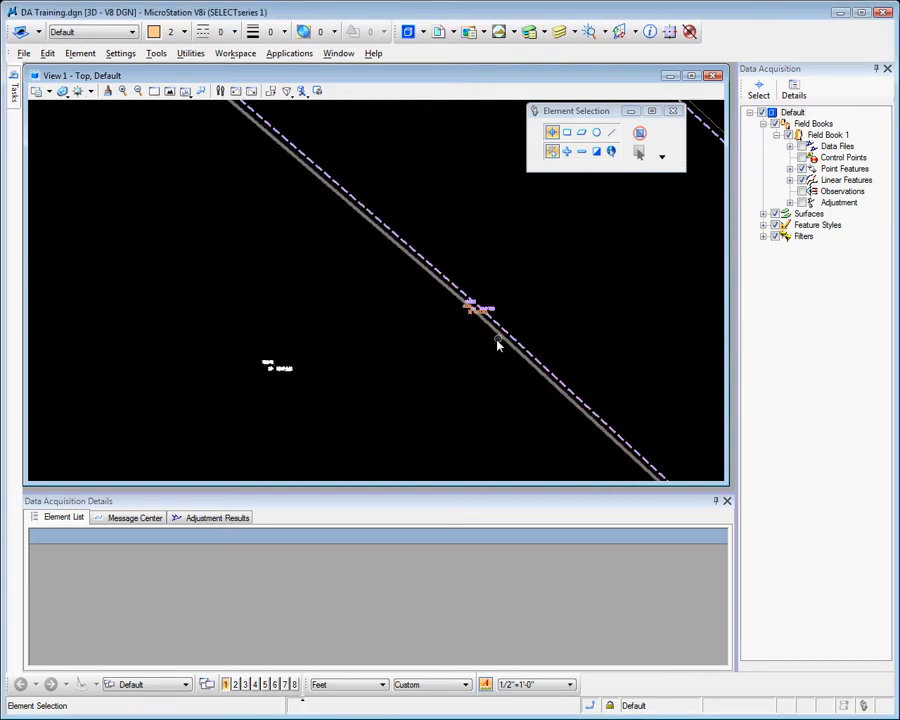
mouse_move(505, 335)
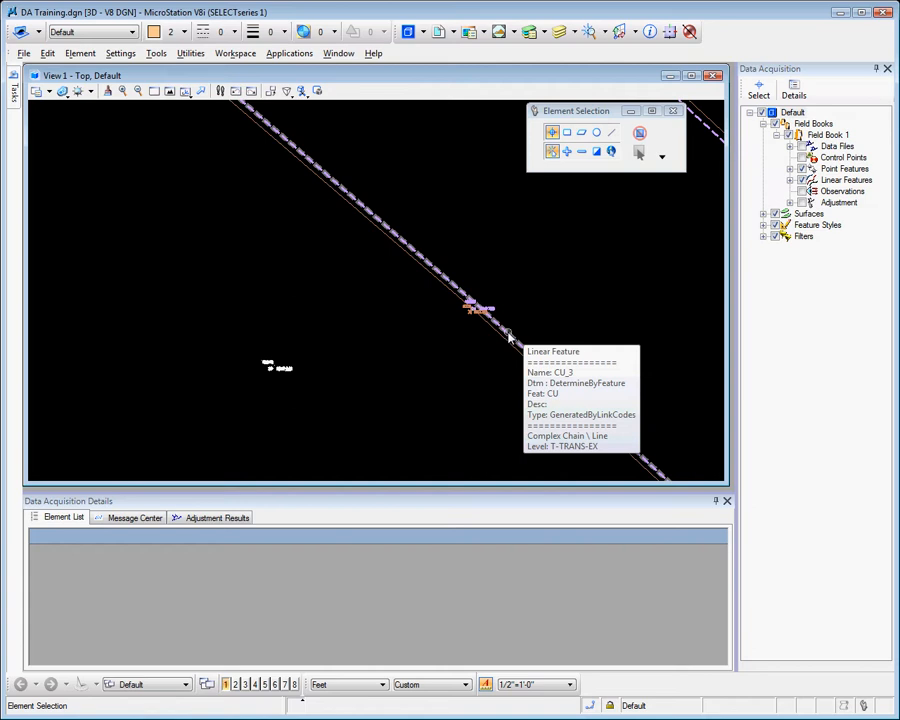
Step: Convert CU_3 to a point list chain and show its ten point features
right_click(508, 335)
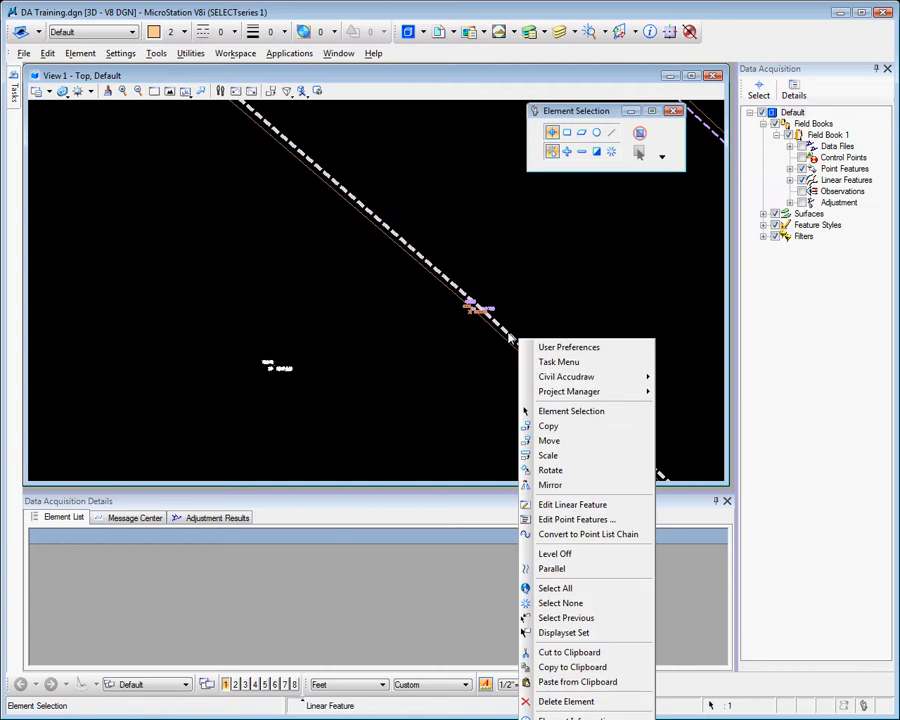
mouse_move(569, 534)
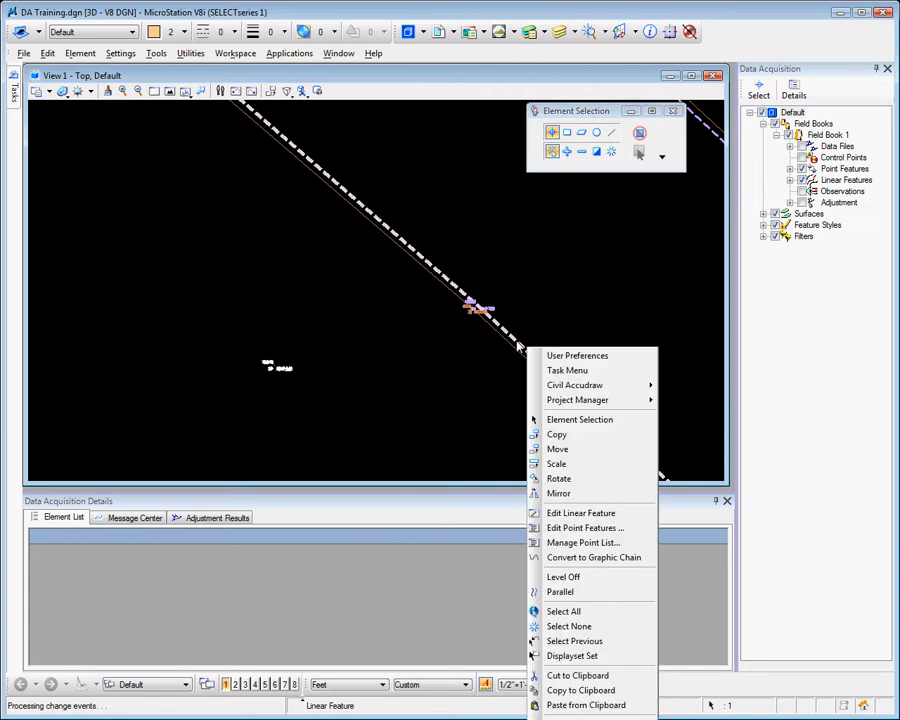
click(584, 542)
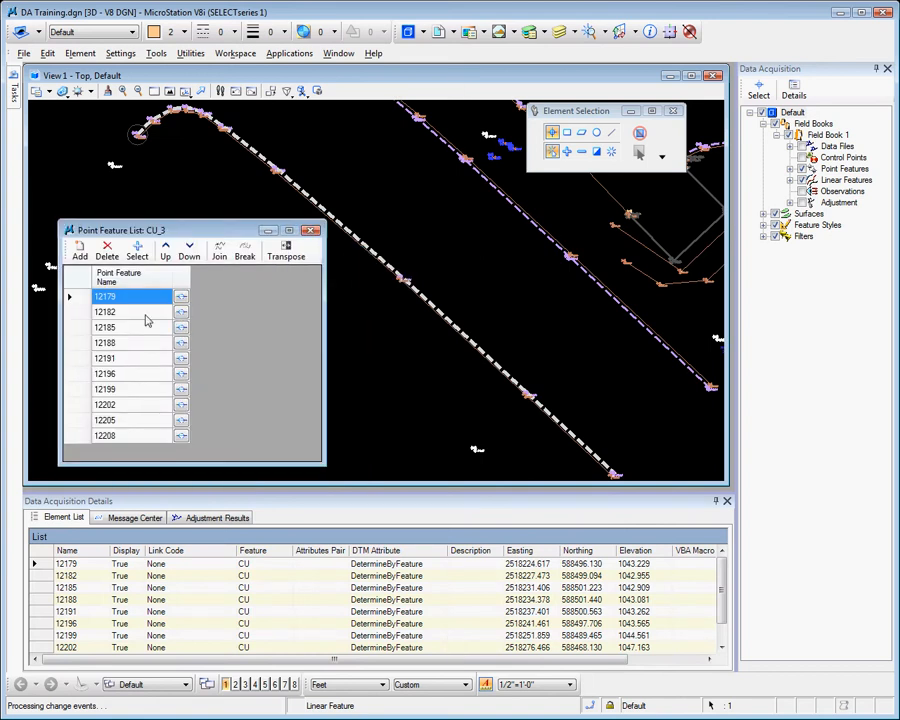
click(105, 311)
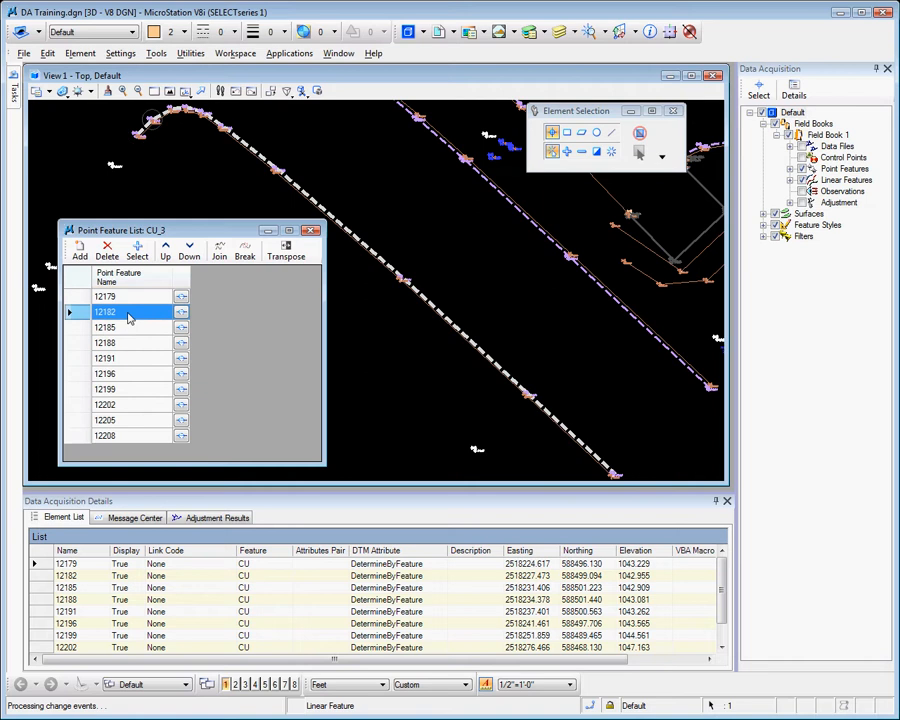
click(130, 358)
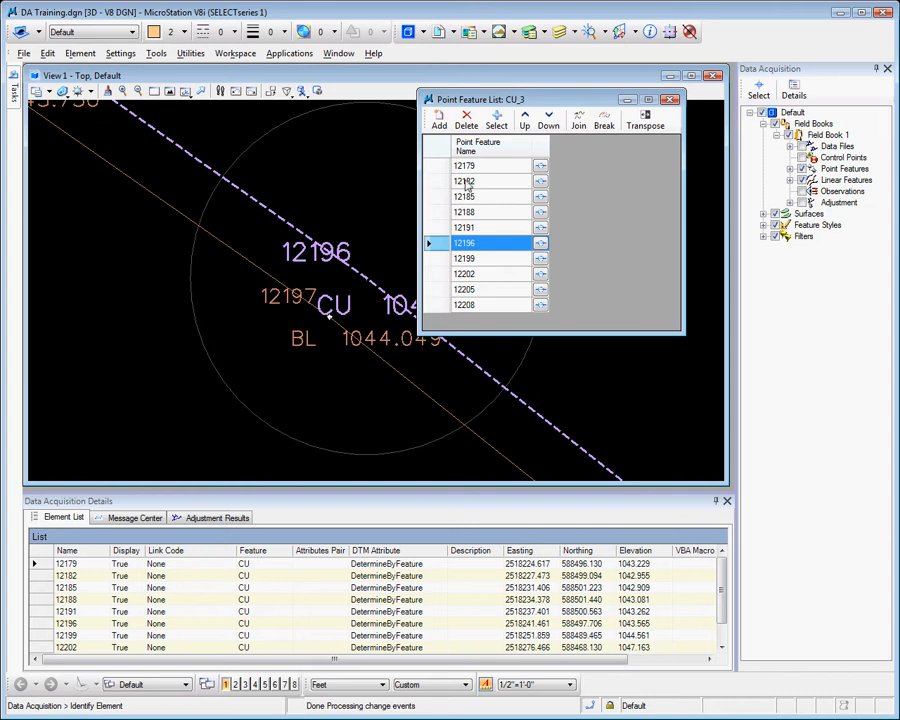
mouse_move(478, 230)
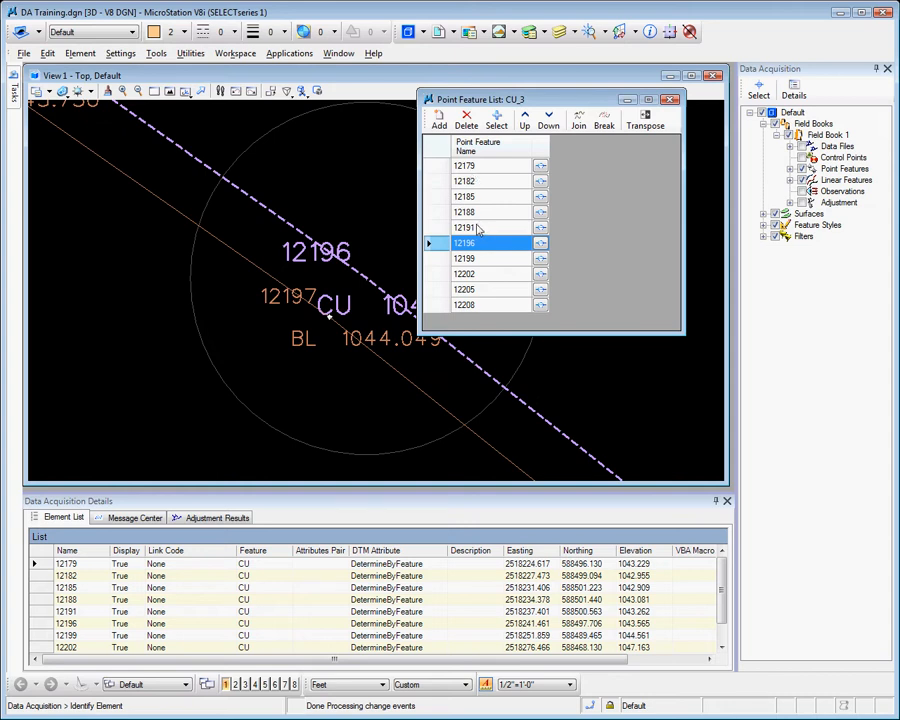
mouse_move(400, 260)
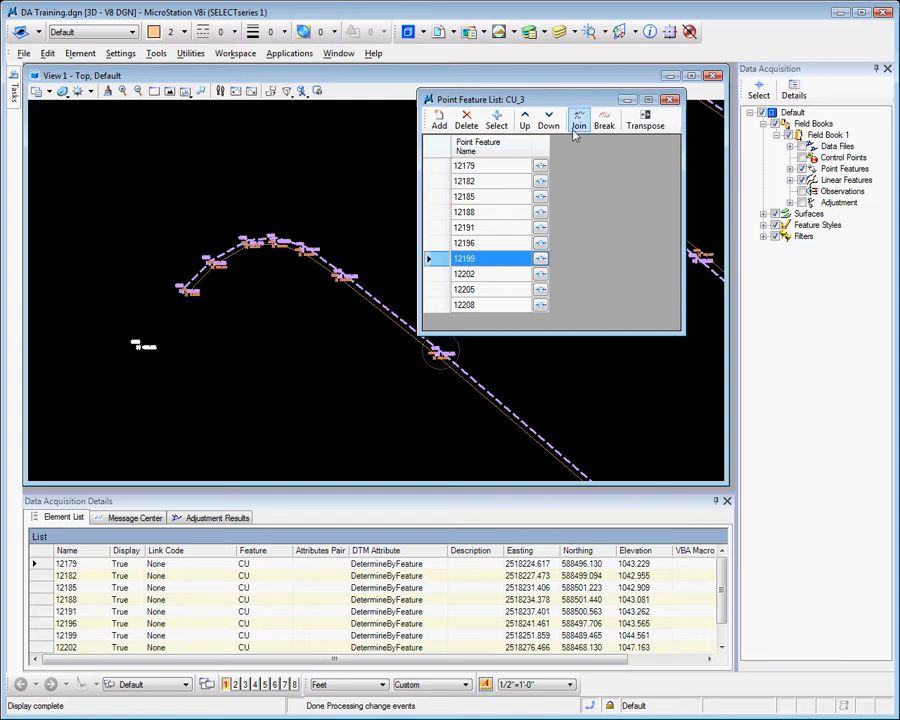
Step: Break the CU_3 chain at point 12199
click(603, 118)
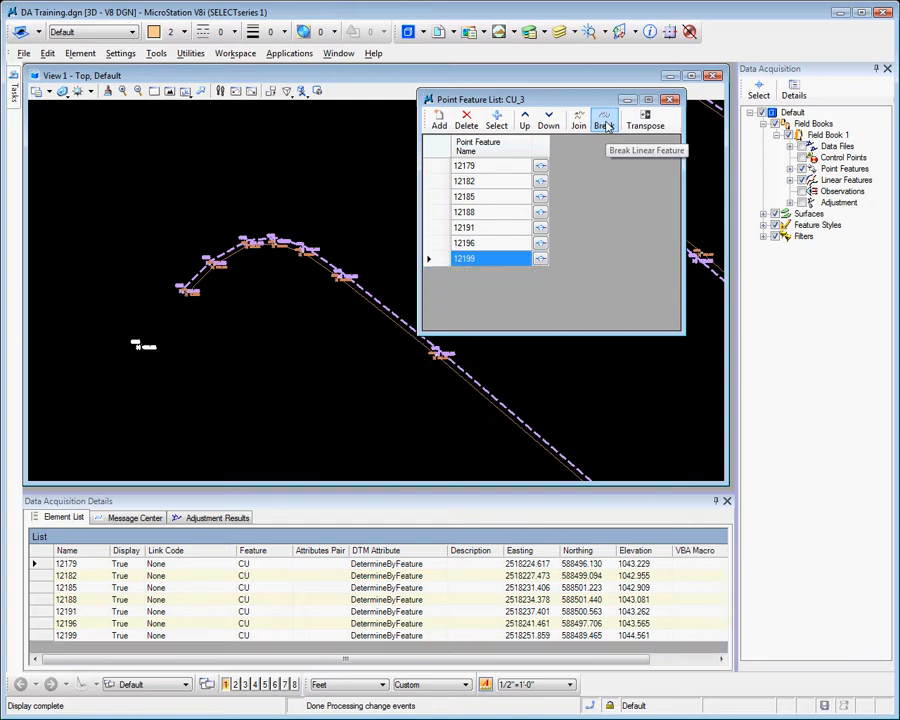
mouse_move(468, 181)
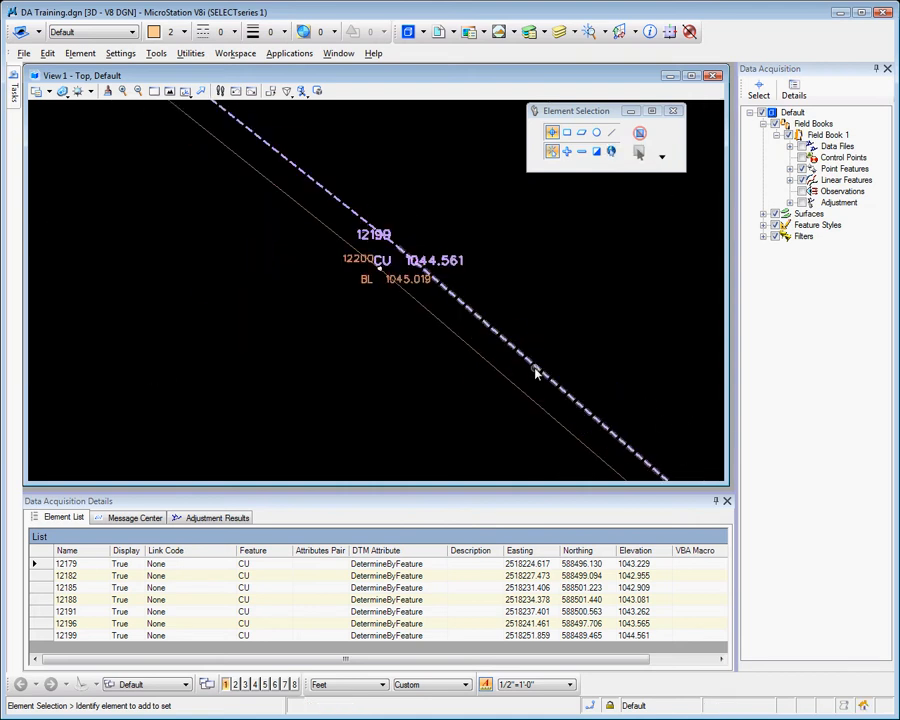
Step: Show the point list of the second line piece, points 12199 through 12208
right_click(540, 380)
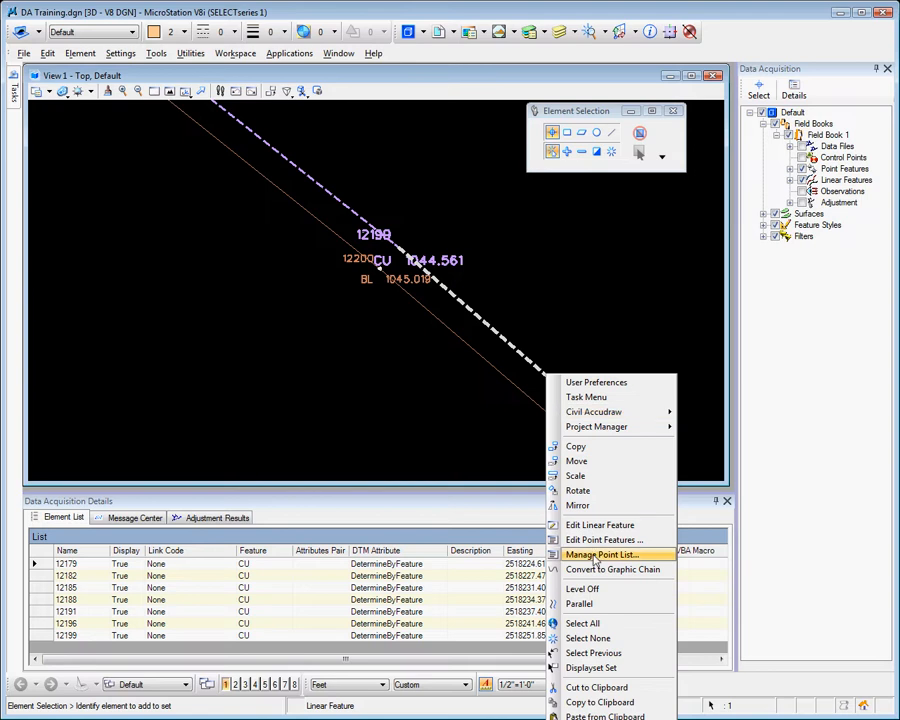
click(601, 554)
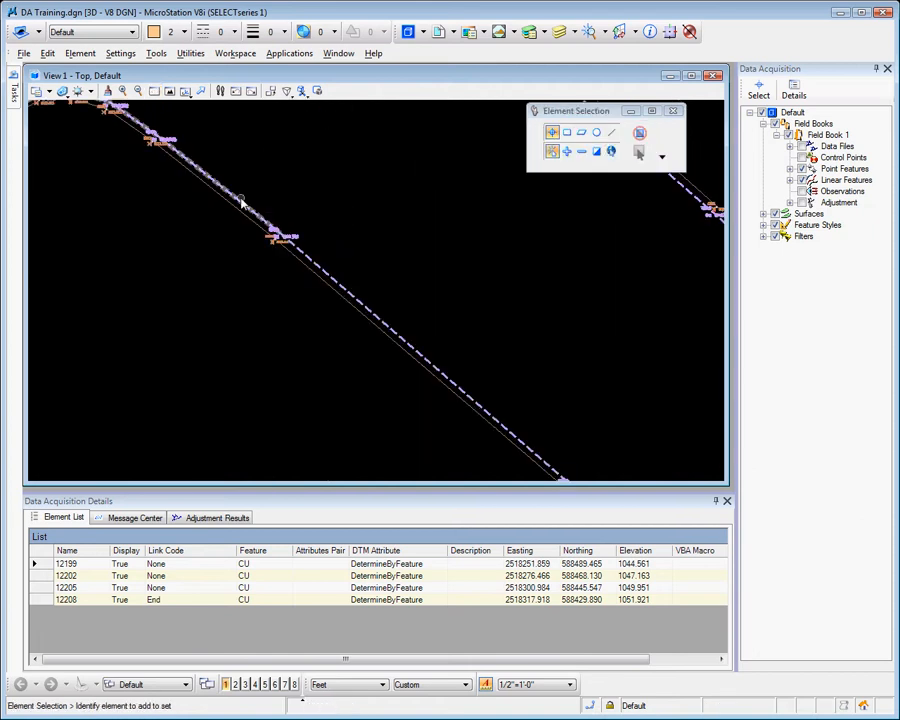
Step: Join the second piece back onto CU_3 and delete the duplicate point 12199
right_click(240, 200)
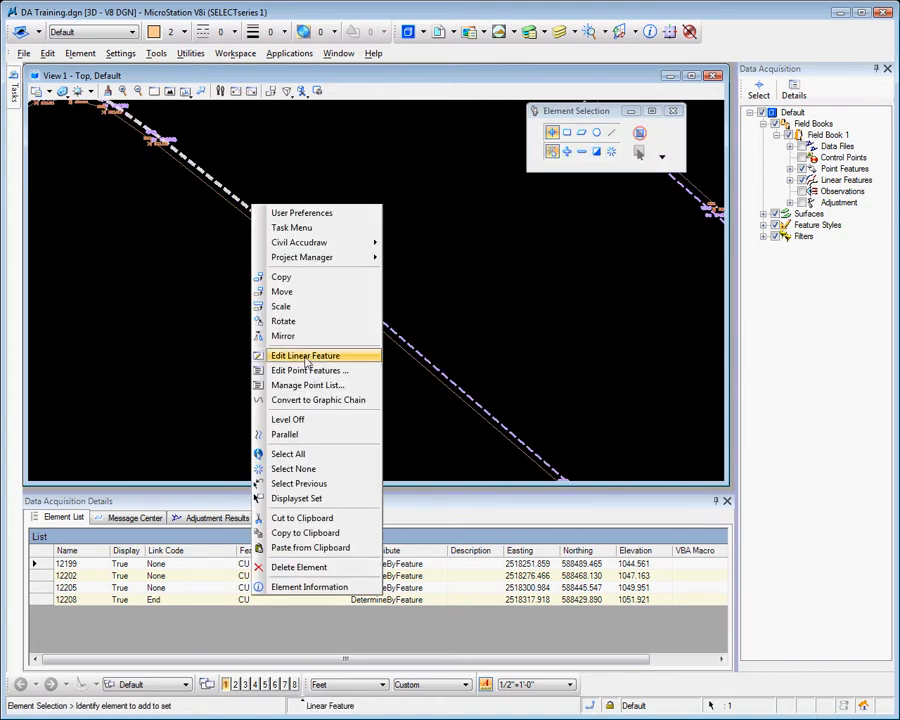
click(308, 370)
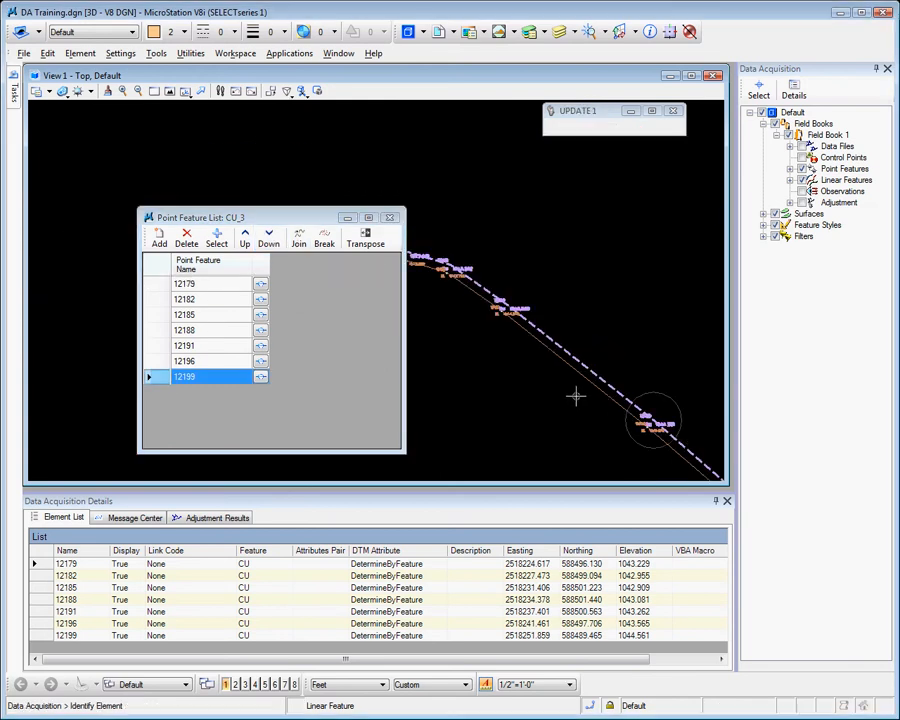
mouse_move(700, 460)
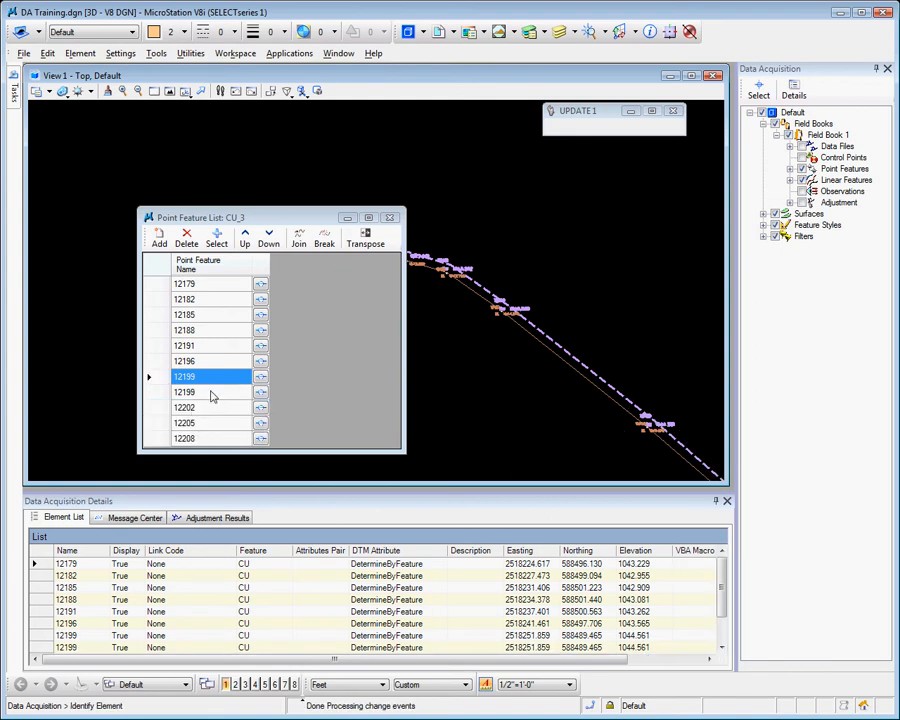
click(185, 391)
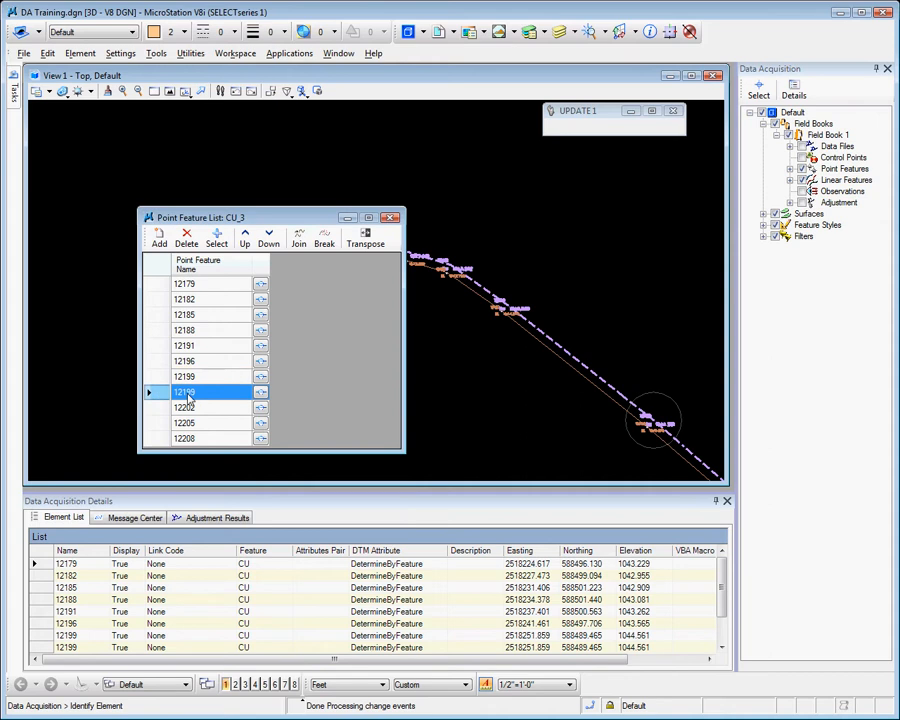
click(186, 237)
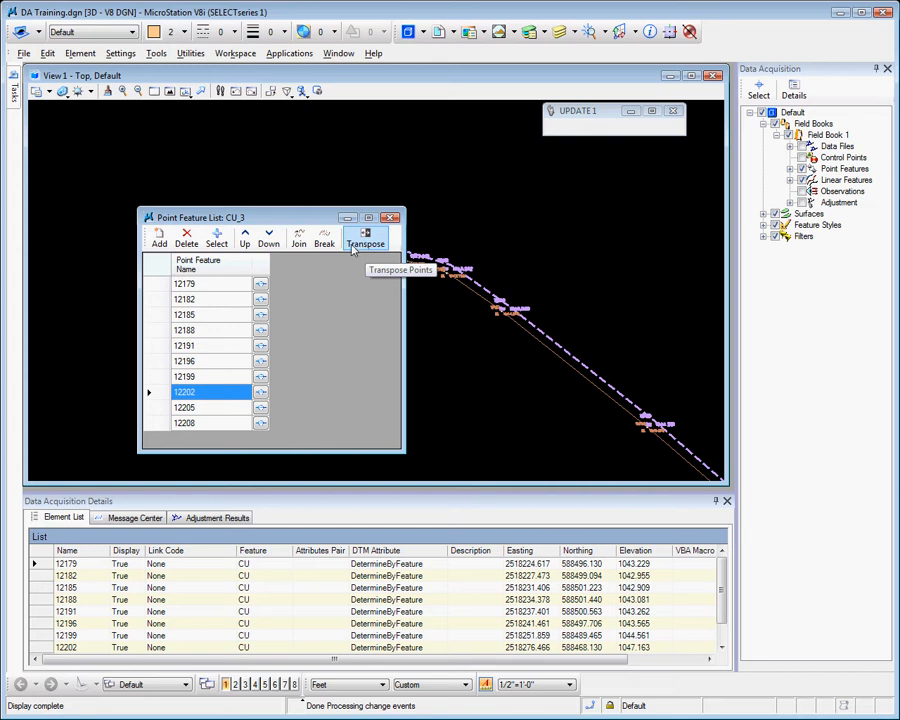
mouse_move(192, 349)
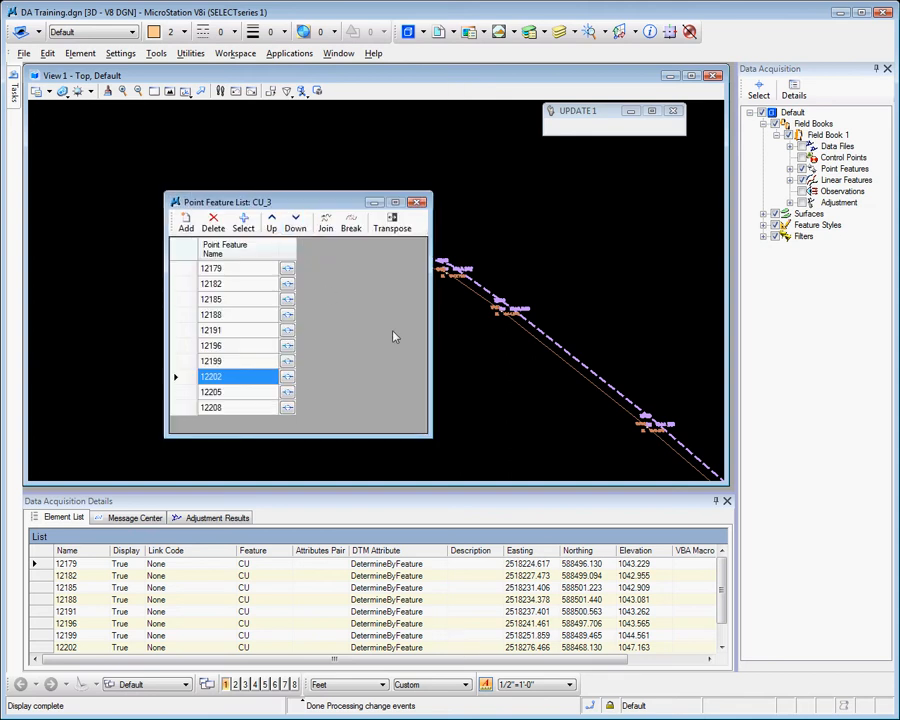
mouse_move(307, 310)
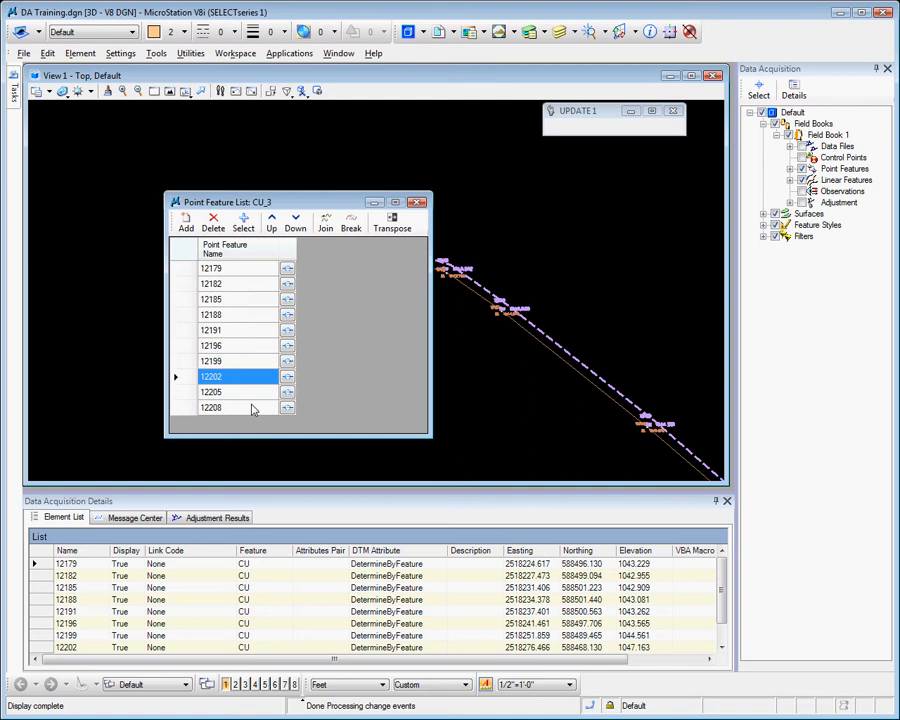
mouse_move(227, 320)
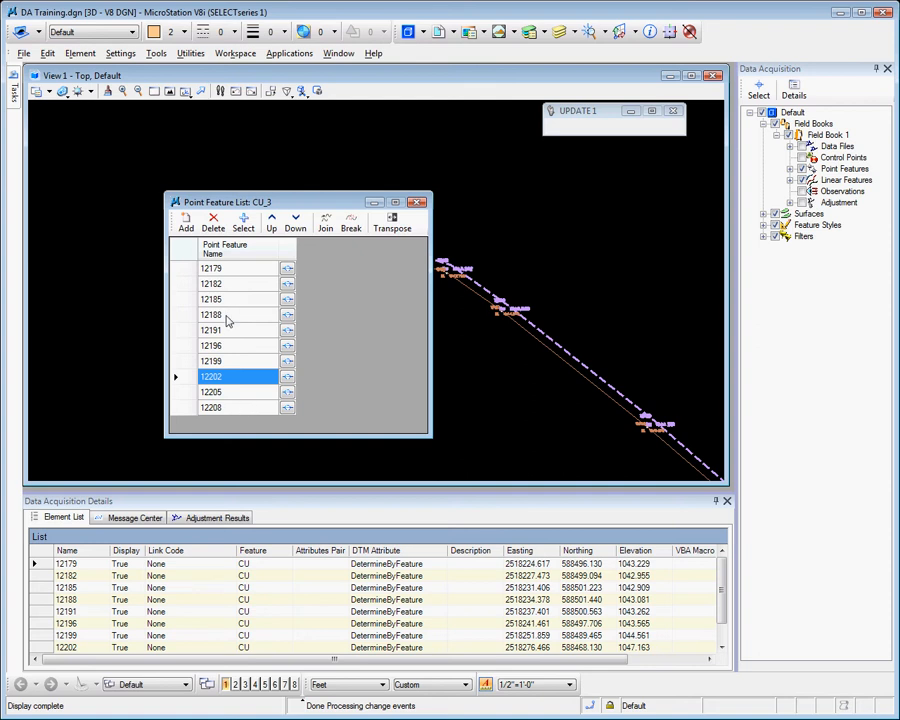